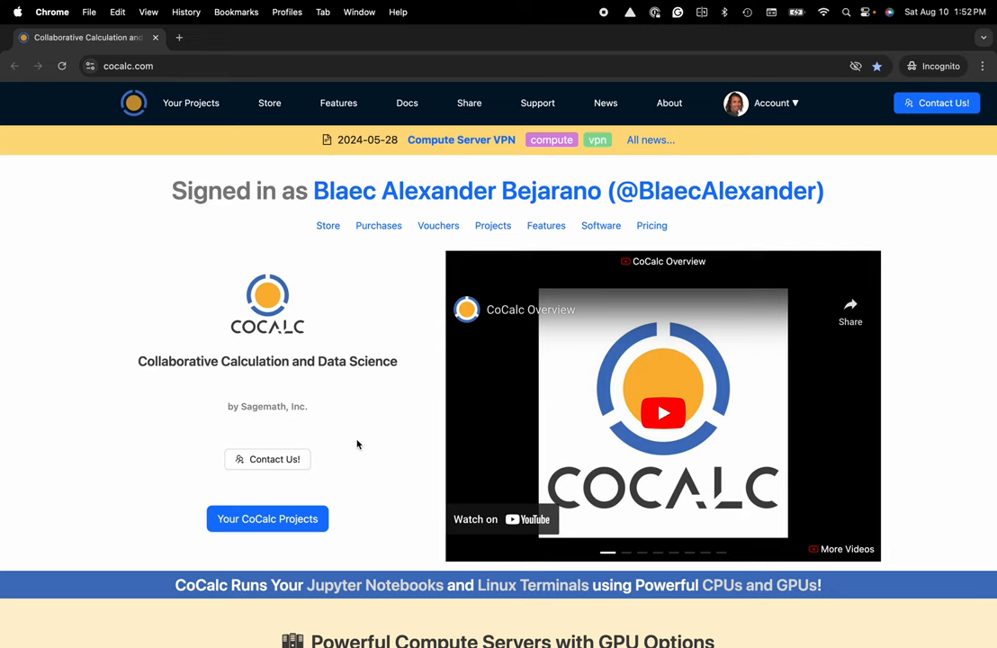
Step: Go from Your Projects to Account preferences and scroll down to the Terminal settings
{"action": "left_click", "coordinate": [190, 103]}
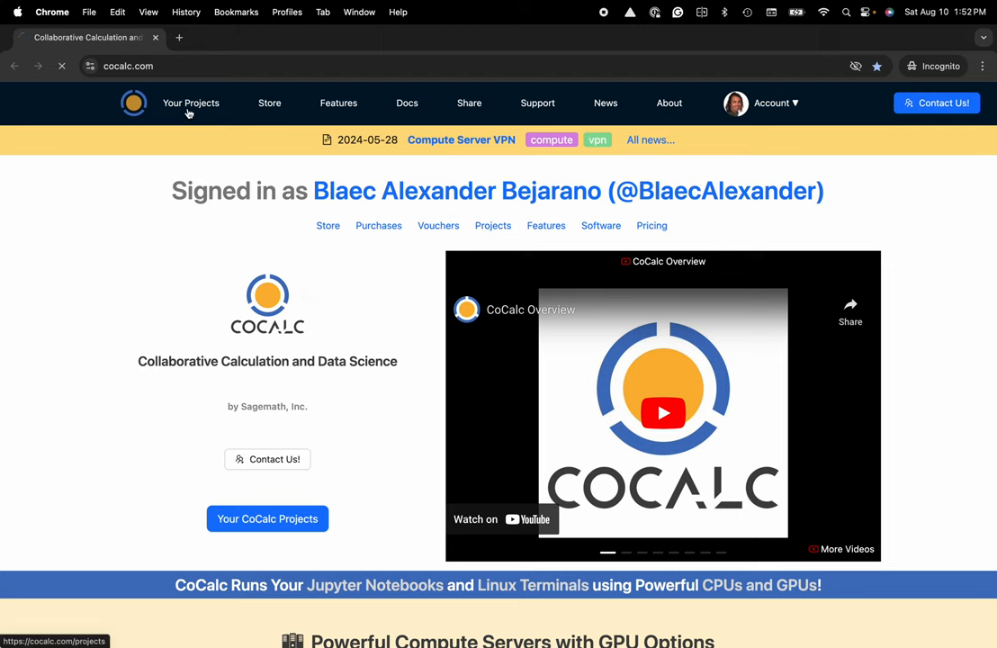
{"action": "left_click", "coordinate": [190, 103]}
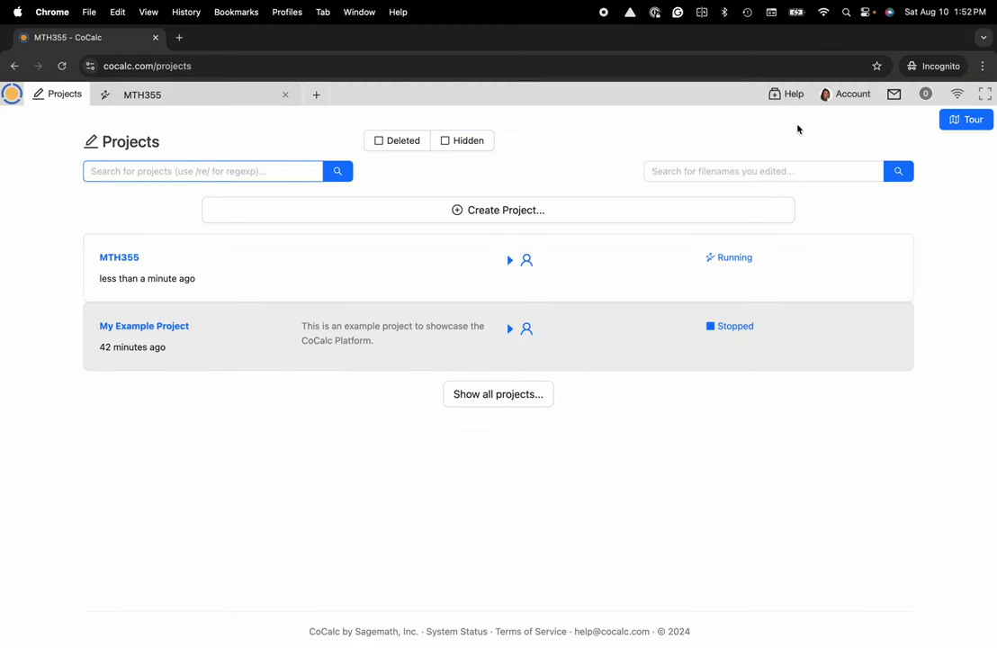
{"action": "left_click", "coordinate": [852, 93]}
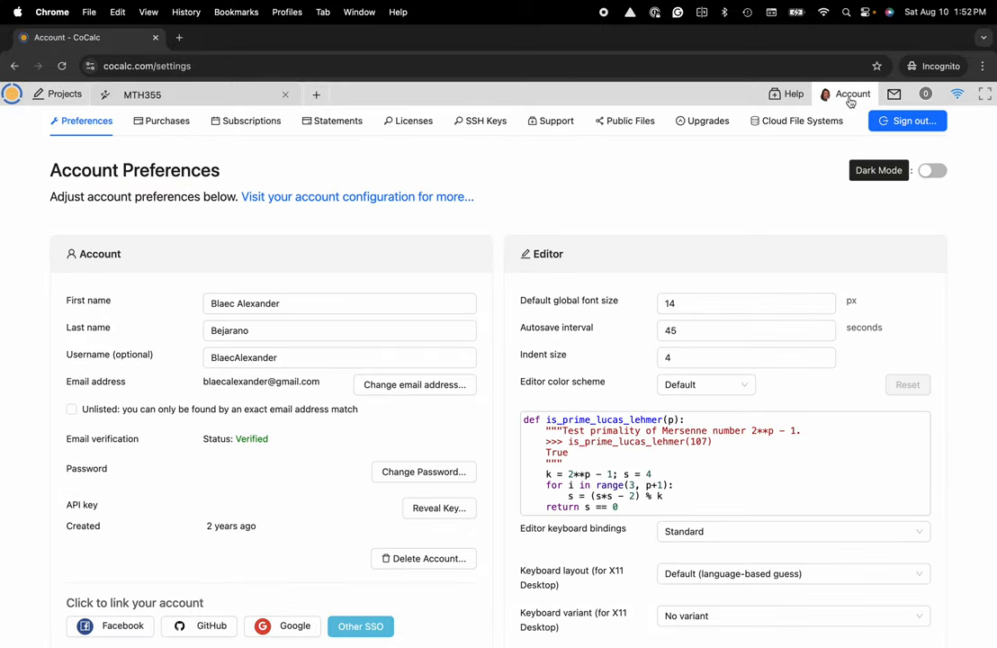
{"action": "scroll", "scroll_direction": "down", "scroll_amount": 3}
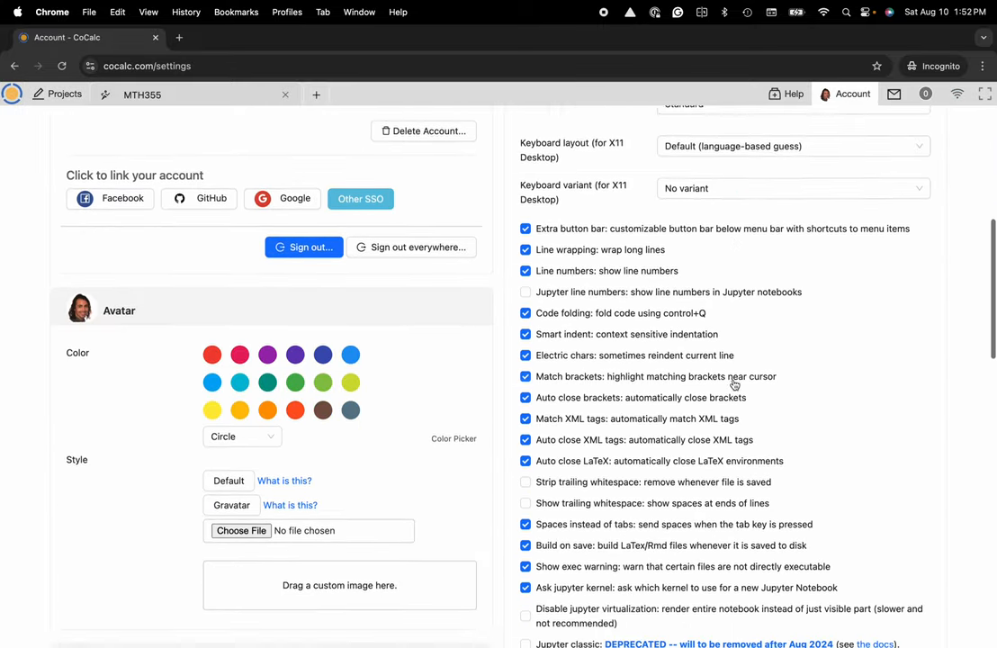
{"action": "scroll", "scroll_direction": "down", "scroll_amount": 3}
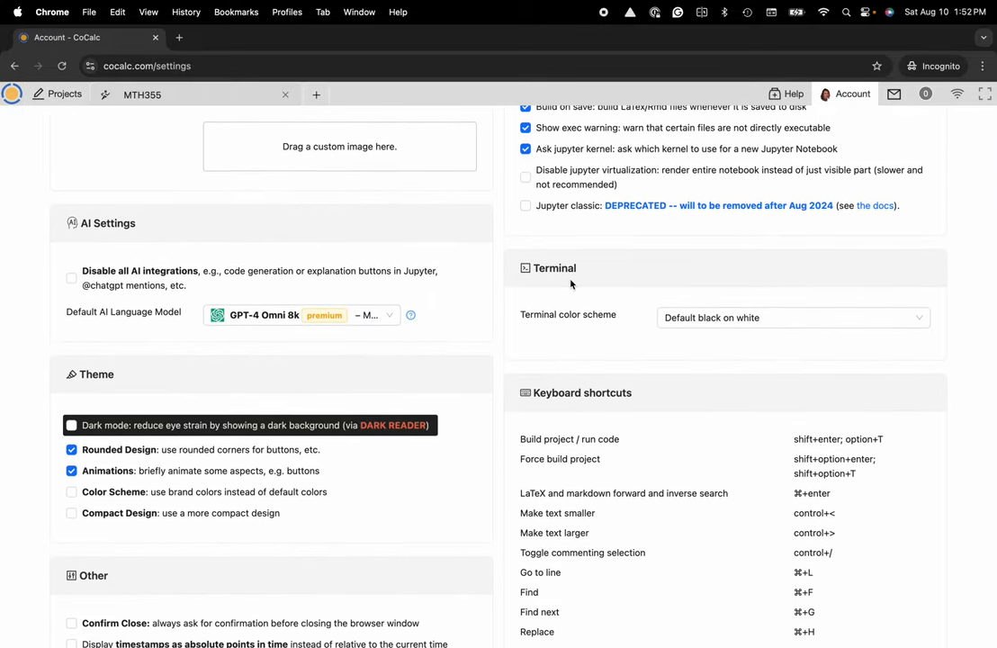
Step: Expand the Terminal color scheme dropdown and scroll through the theme options
{"action": "left_click", "coordinate": [792, 317]}
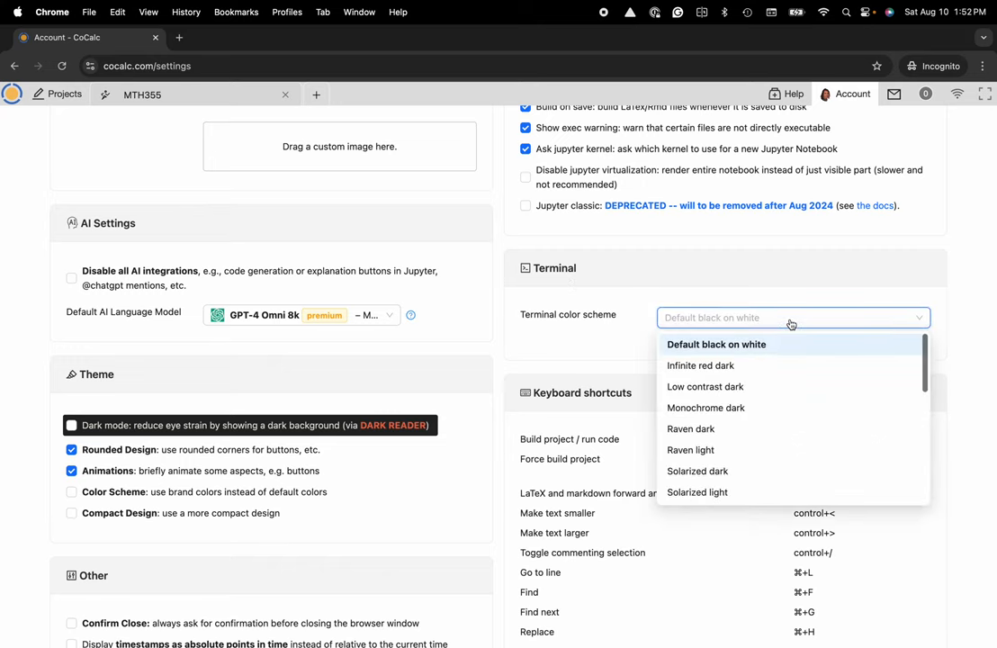
{"action": "scroll", "scroll_direction": "down", "scroll_amount": 3}
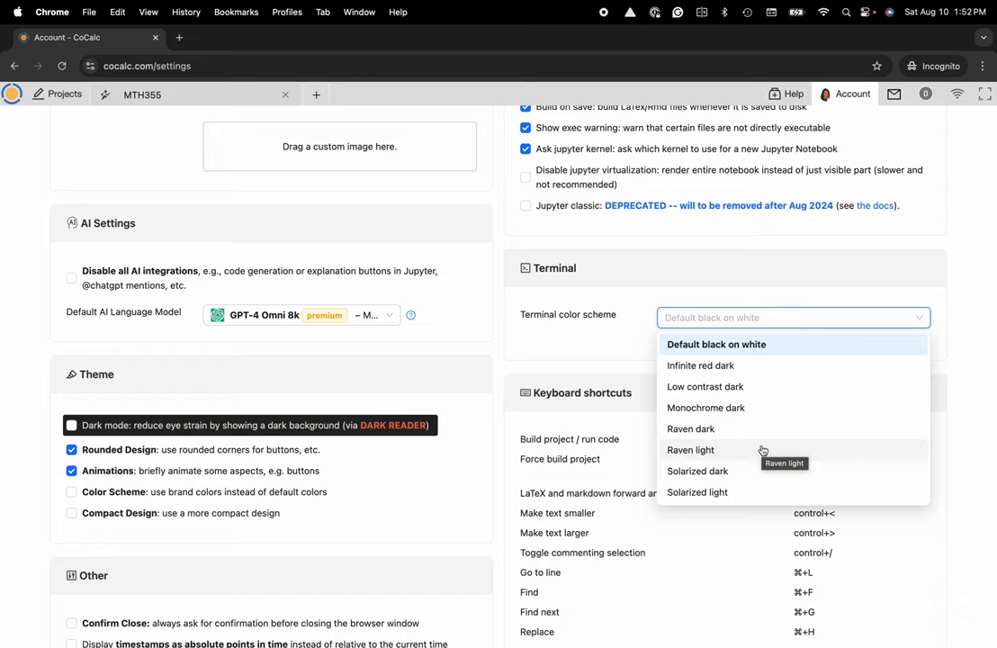
{"action": "mouse_move", "coordinate": [635, 177]}
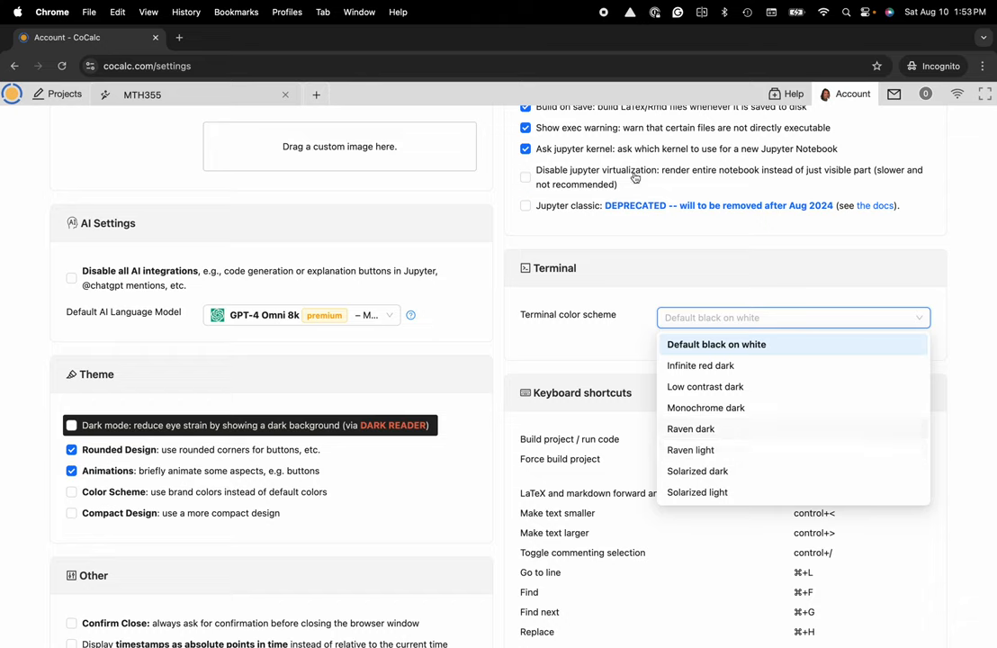